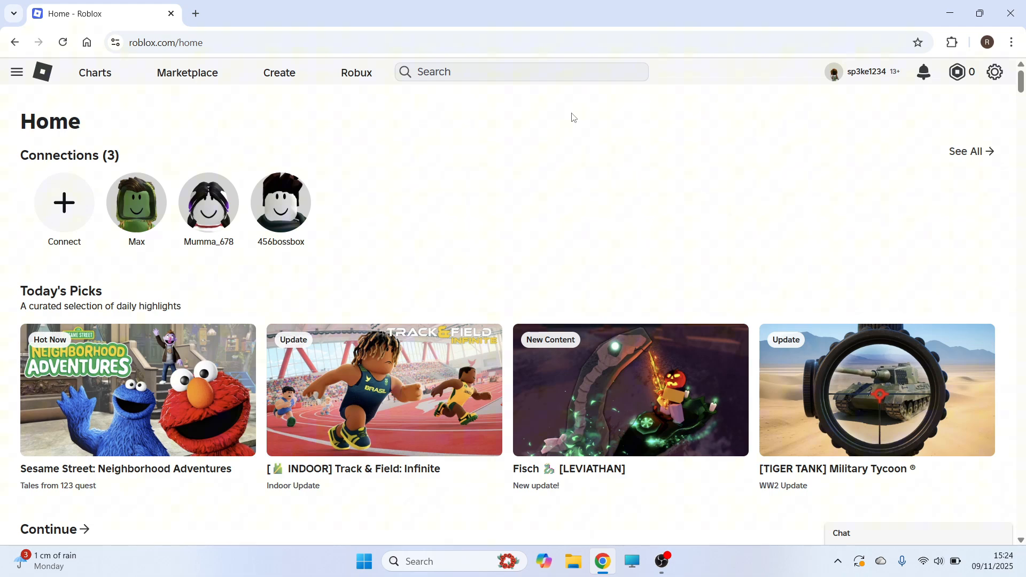
mouse_move(329, 143)
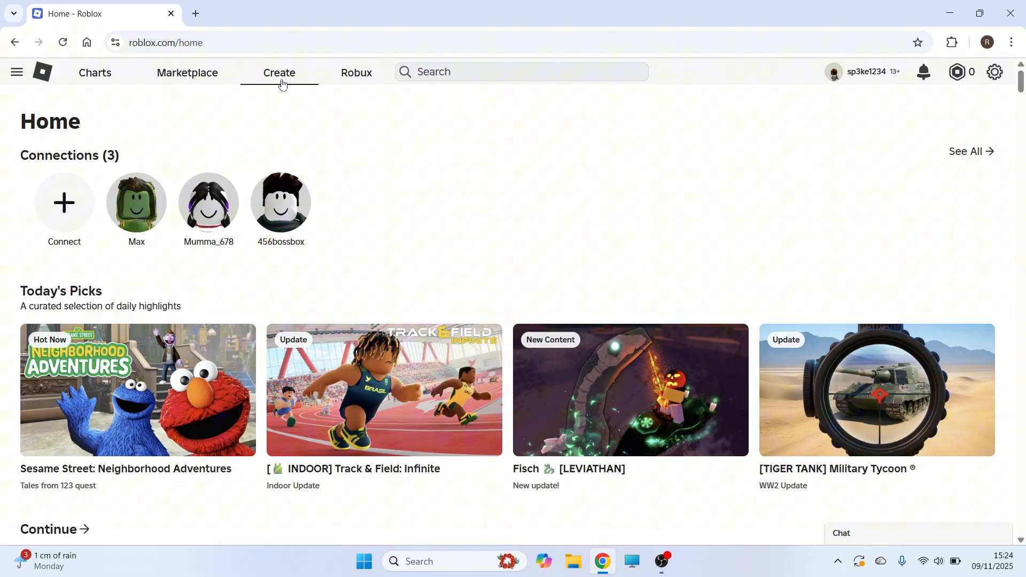
Go to Creator Hub's Creations page listing My Game, Untitled Game and sp3ke1234's Place.
click(279, 72)
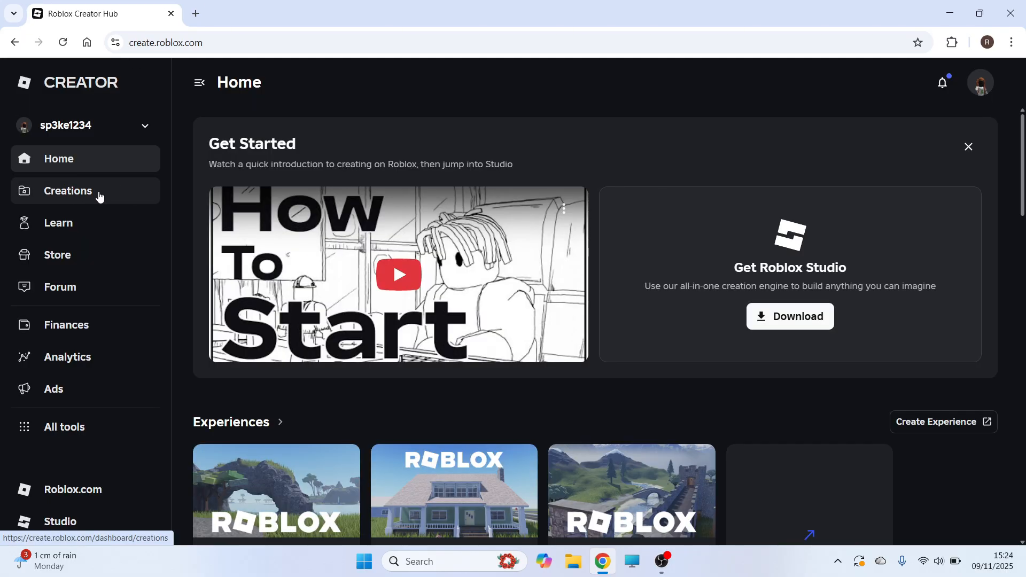
click(68, 190)
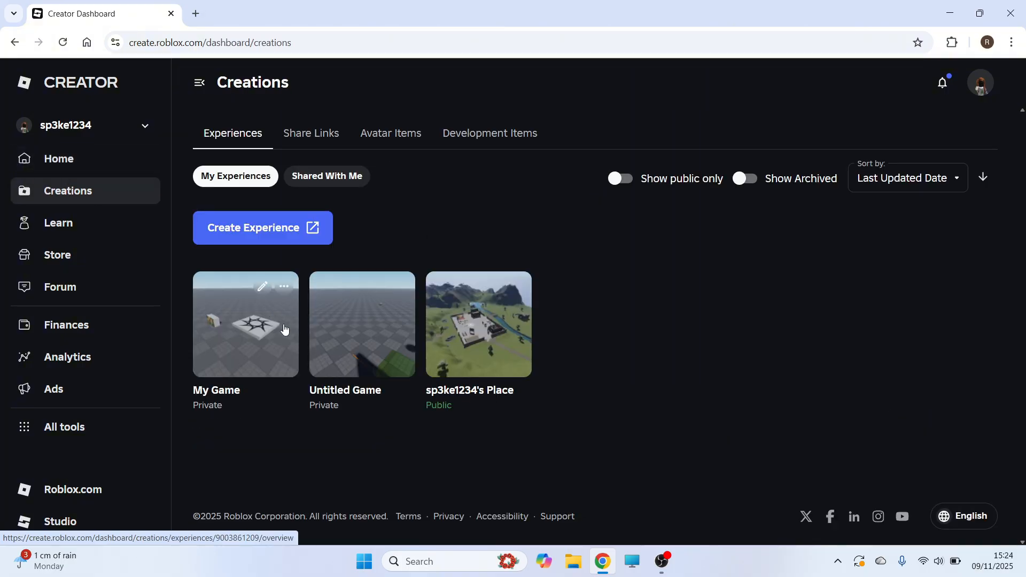
mouse_move(247, 329)
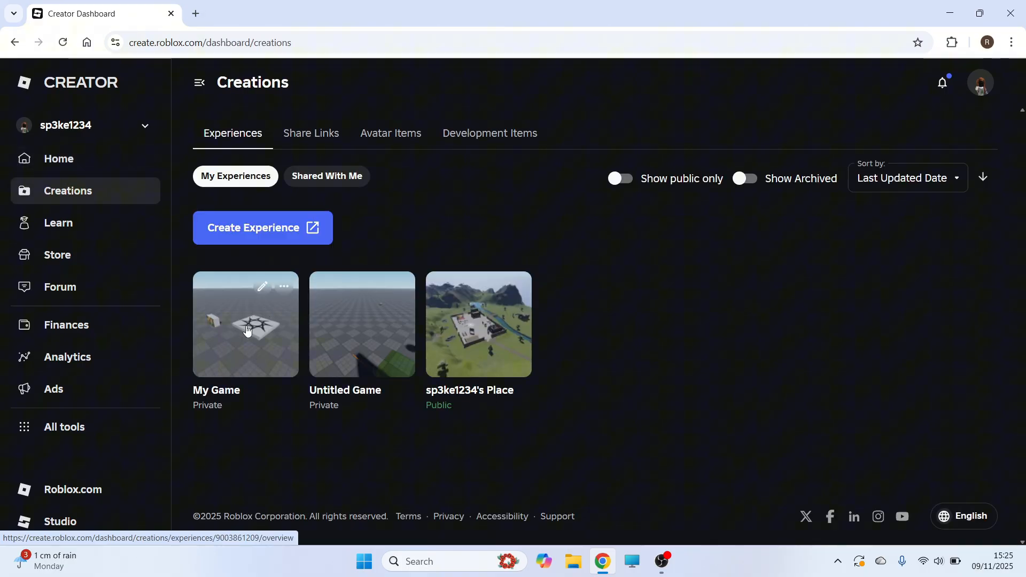
mouse_move(205, 386)
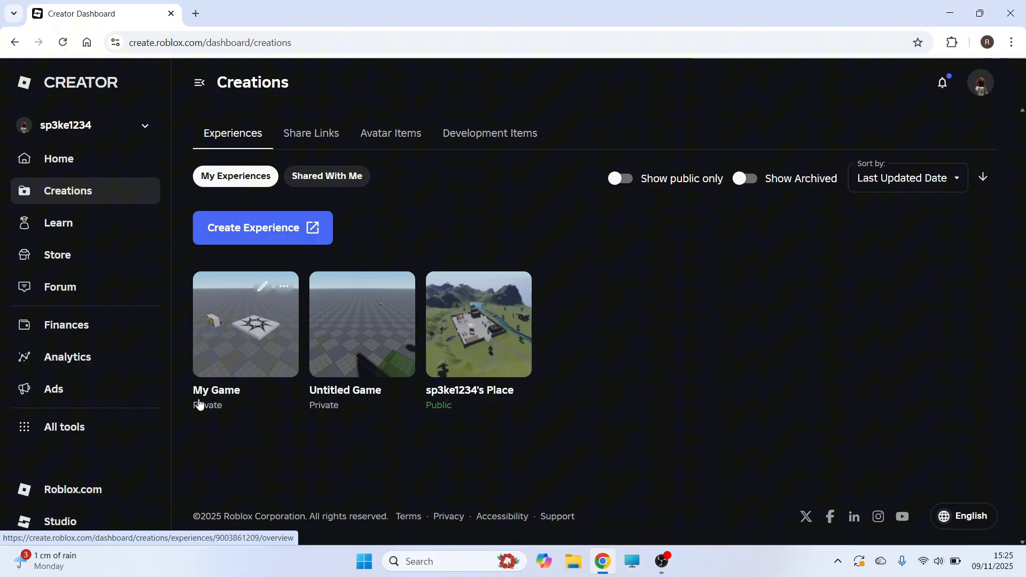
mouse_move(247, 308)
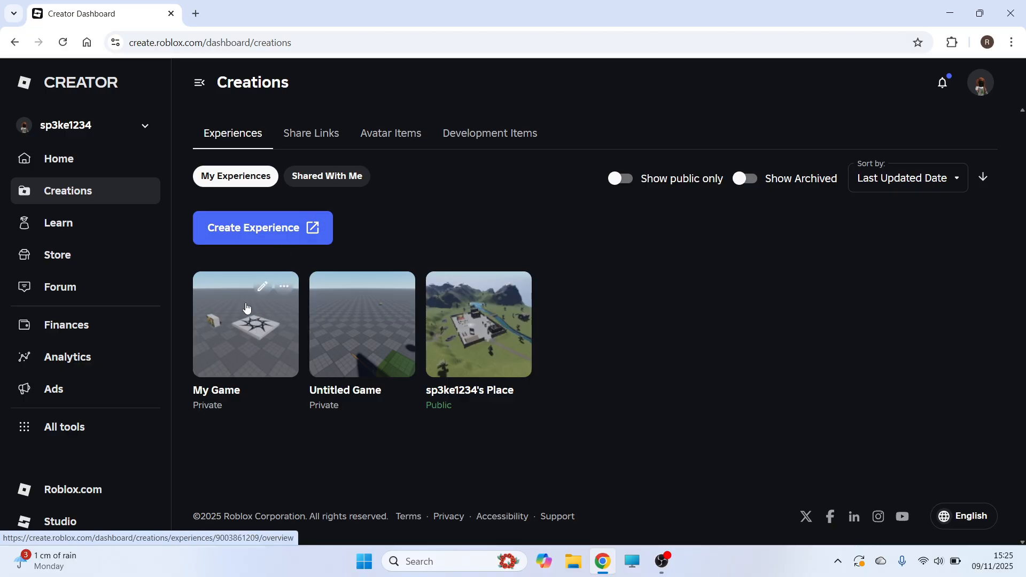
mouse_move(236, 326)
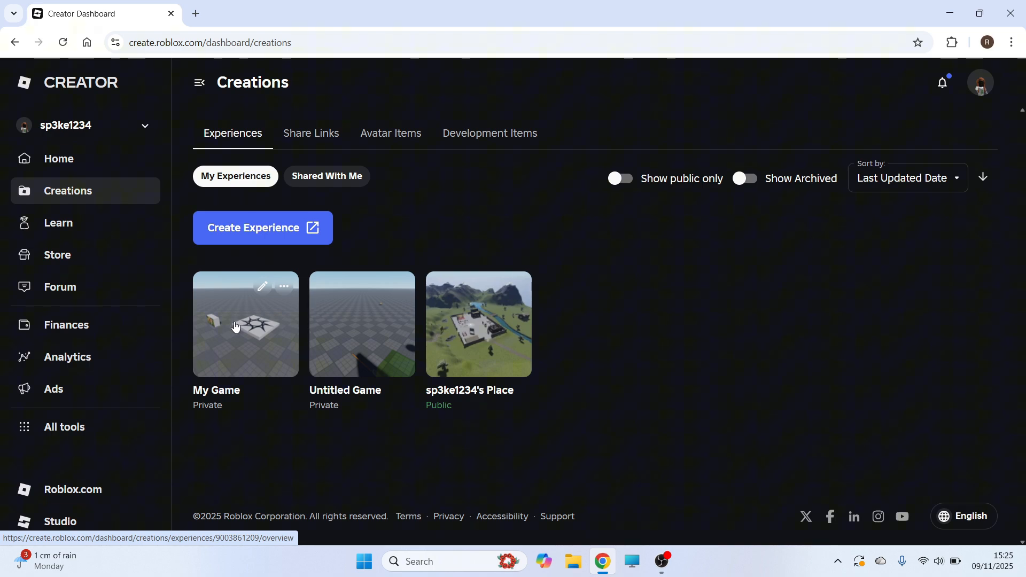
Open My Game's overview and scroll the sidebar down to the Audience section.
click(245, 324)
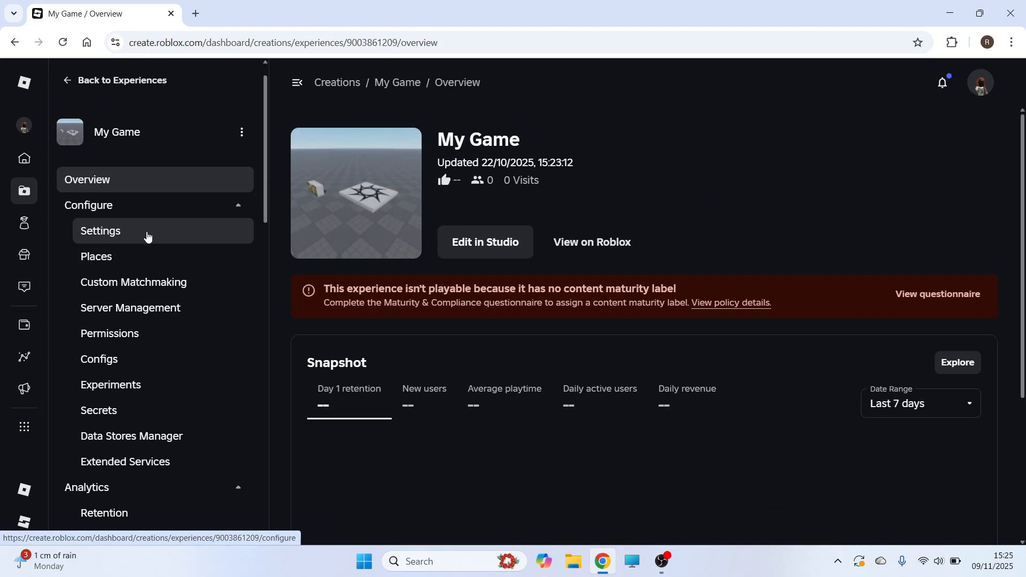
scroll(down, 3)
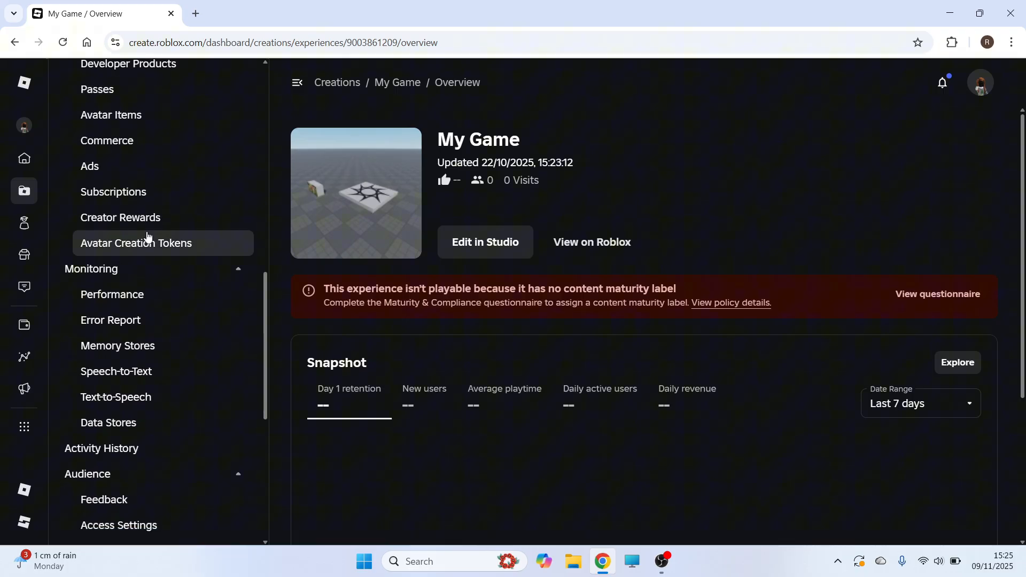
scroll(down, 3)
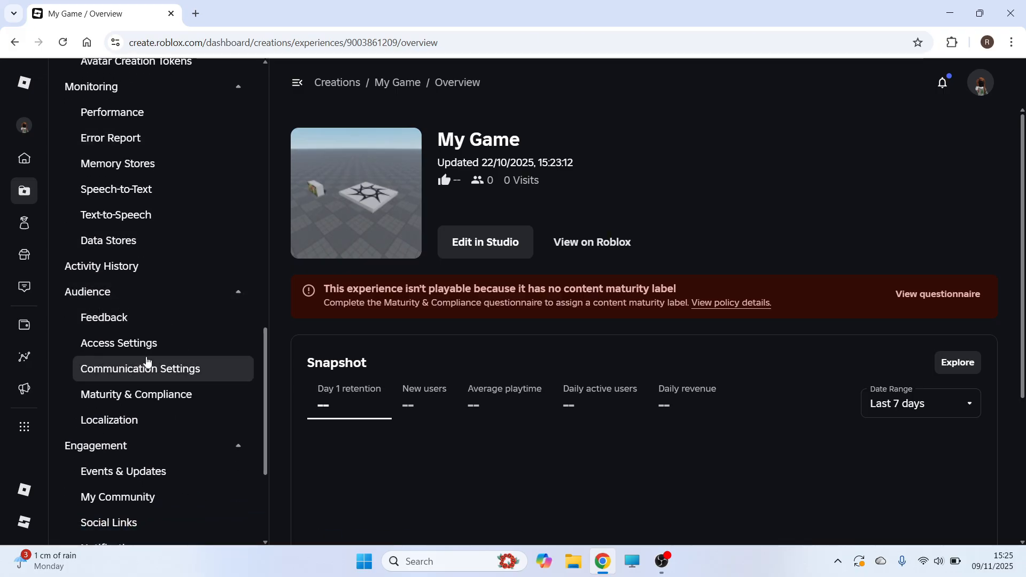
mouse_move(119, 343)
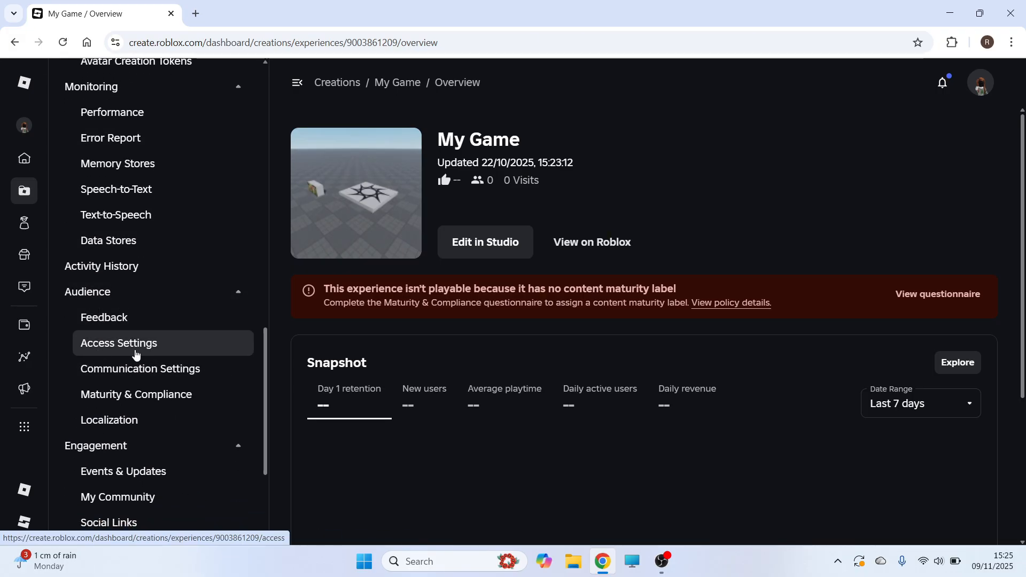
Turn on Allow private servers in My Game's Access Settings.
click(120, 343)
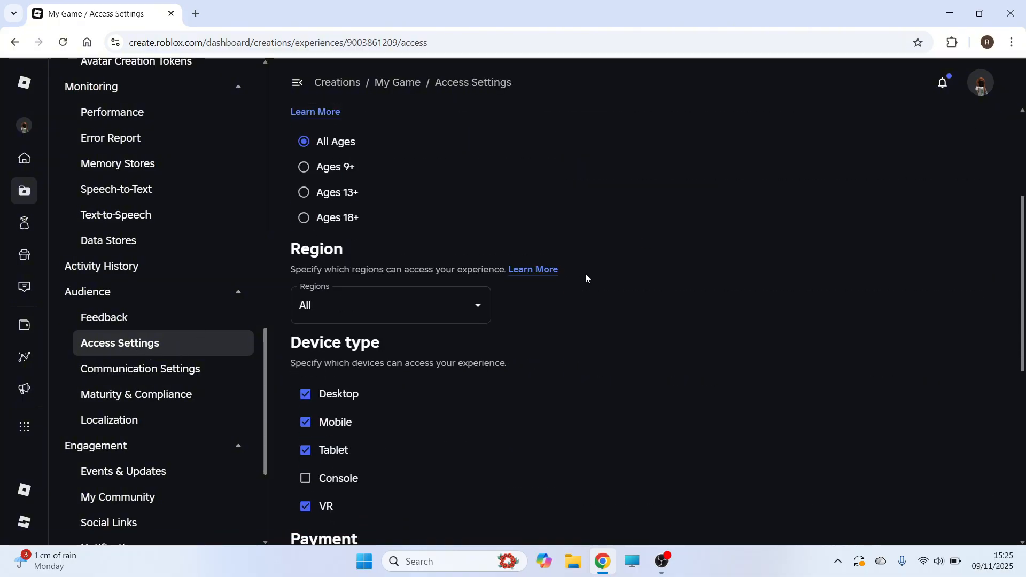
scroll(down, 3)
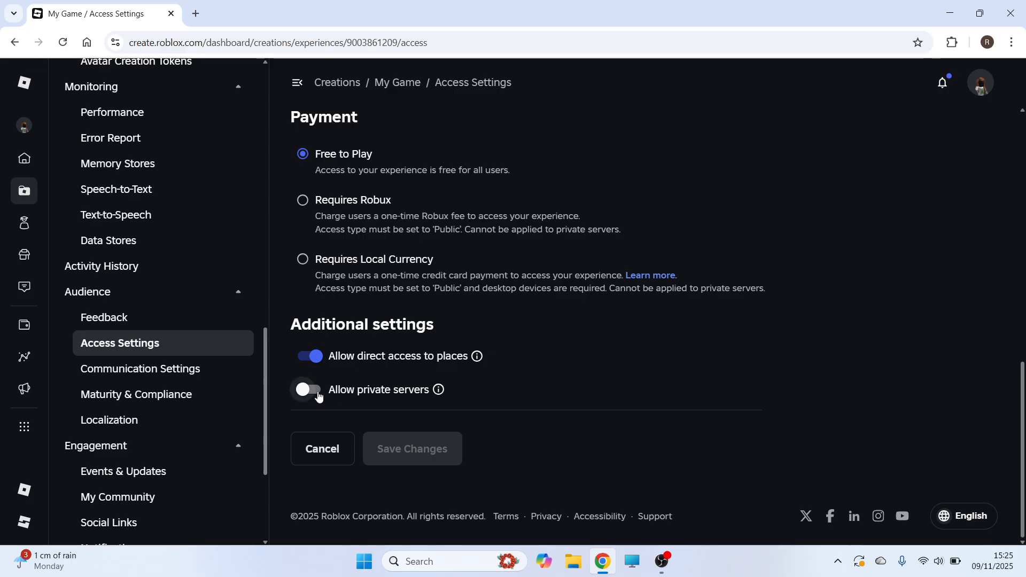
click(309, 389)
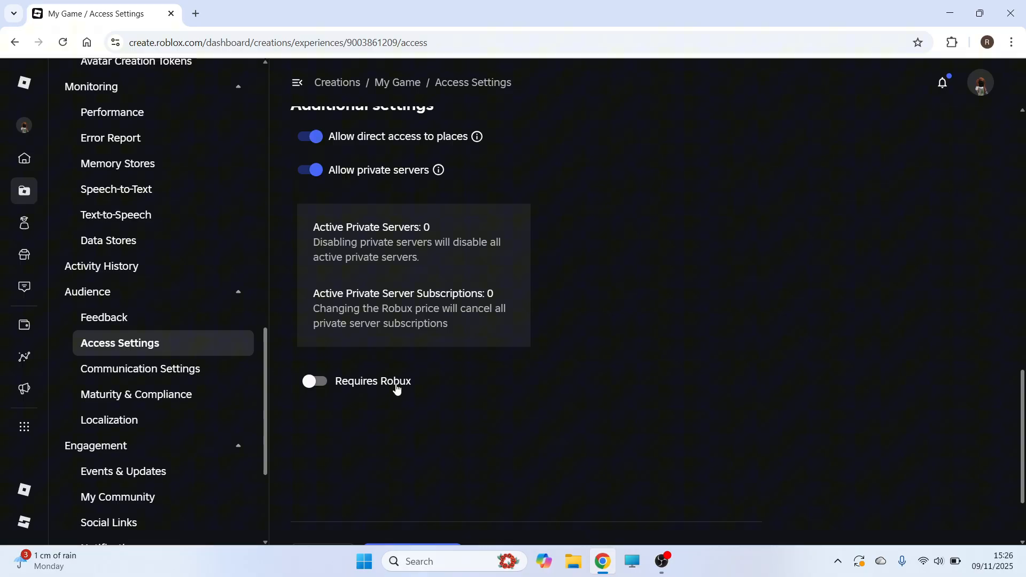
mouse_move(406, 367)
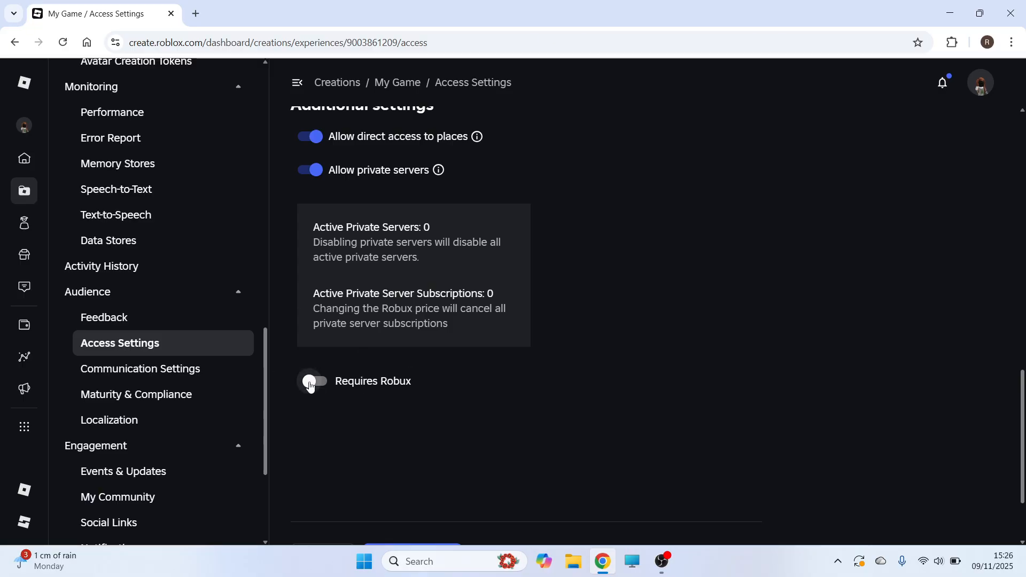
Require Robux for private servers at 10 Robux and save the access changes.
click(316, 381)
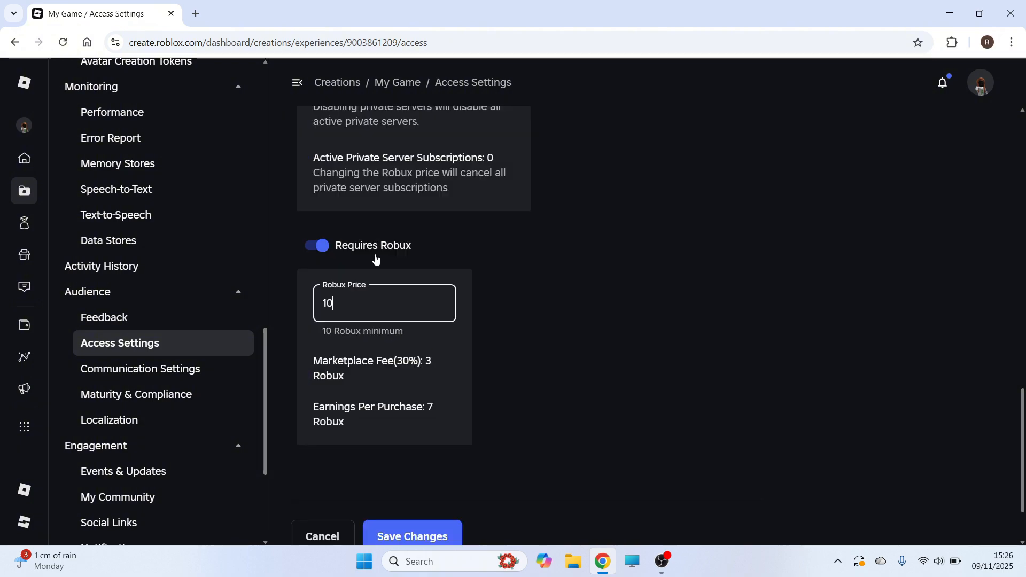
scroll(down, 3)
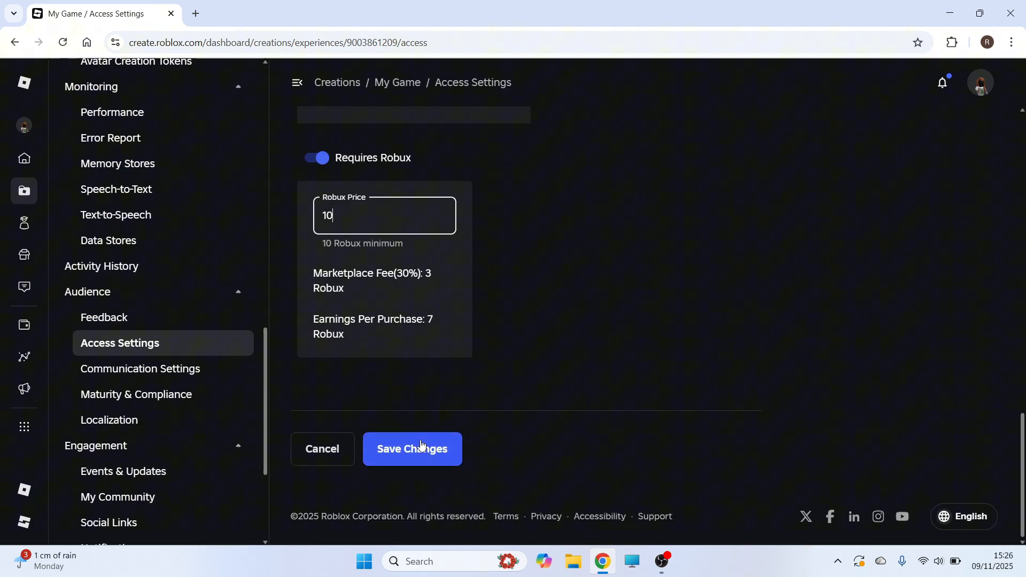
click(412, 448)
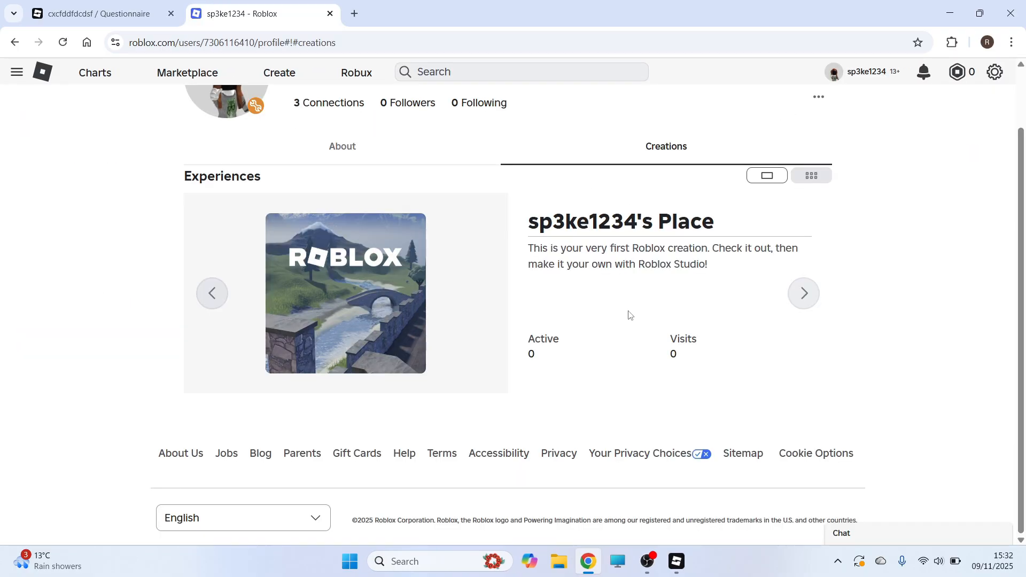
mouse_move(579, 239)
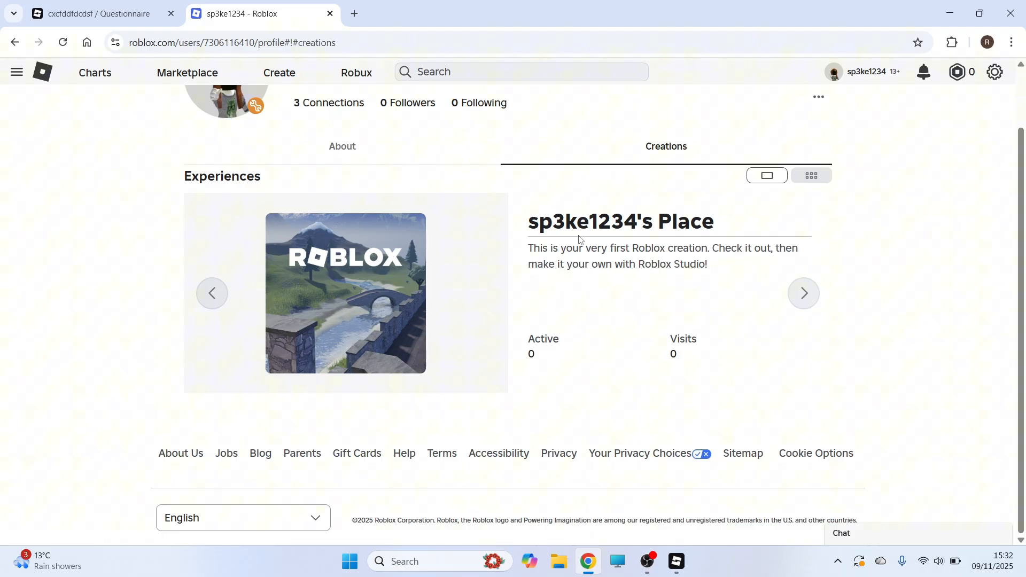
Open sp3ke1234's Place game page and view its Servers tab.
click(344, 293)
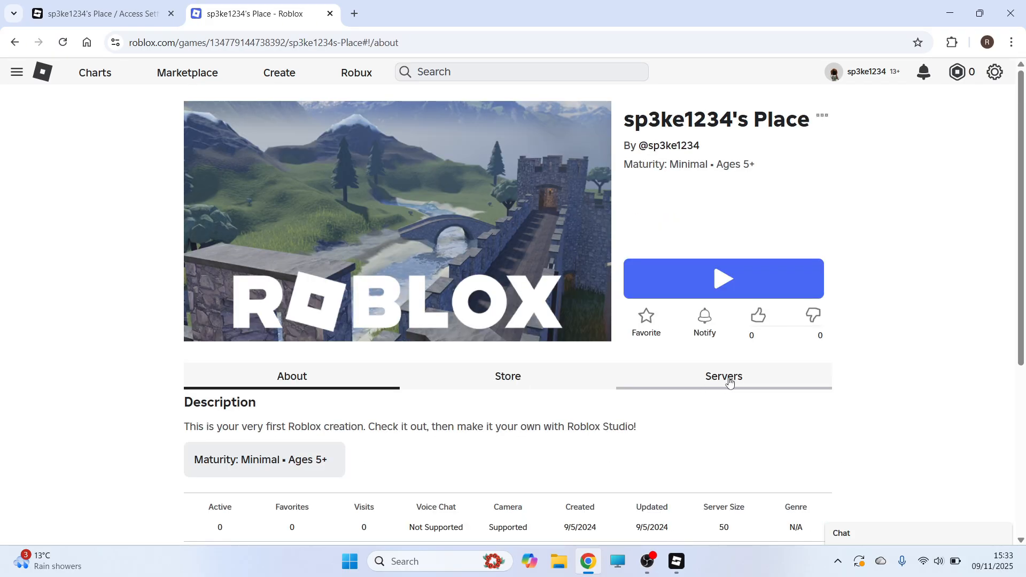
click(723, 375)
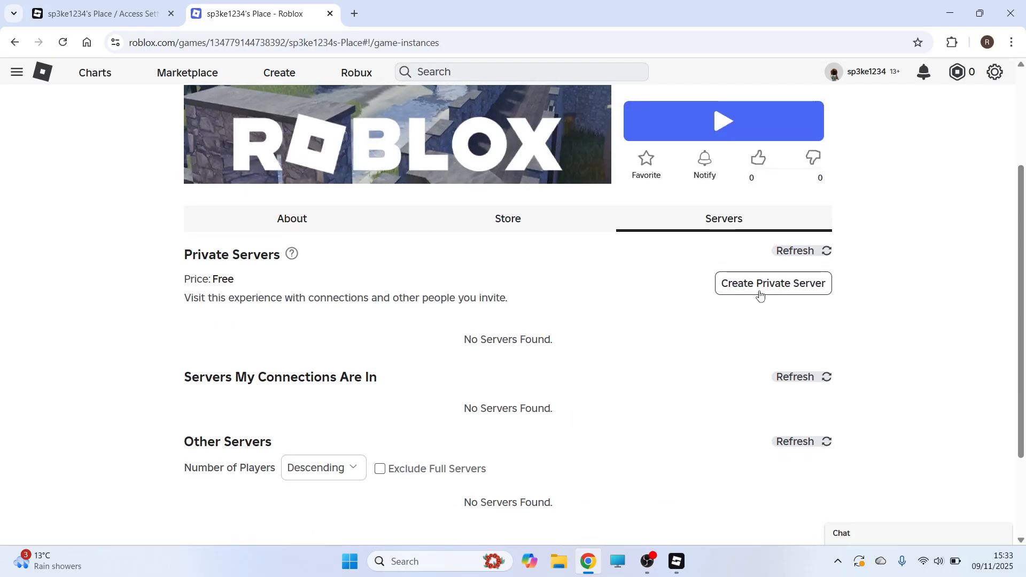
Create a free private server named 'sdfsdfs' and dismiss the confirmation.
click(772, 283)
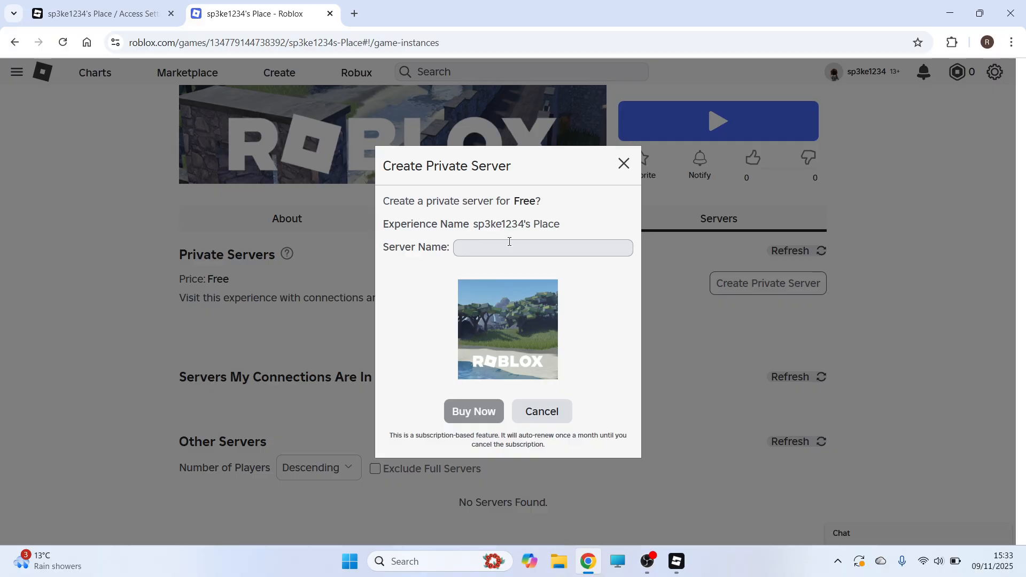
text(sdfsdfs)
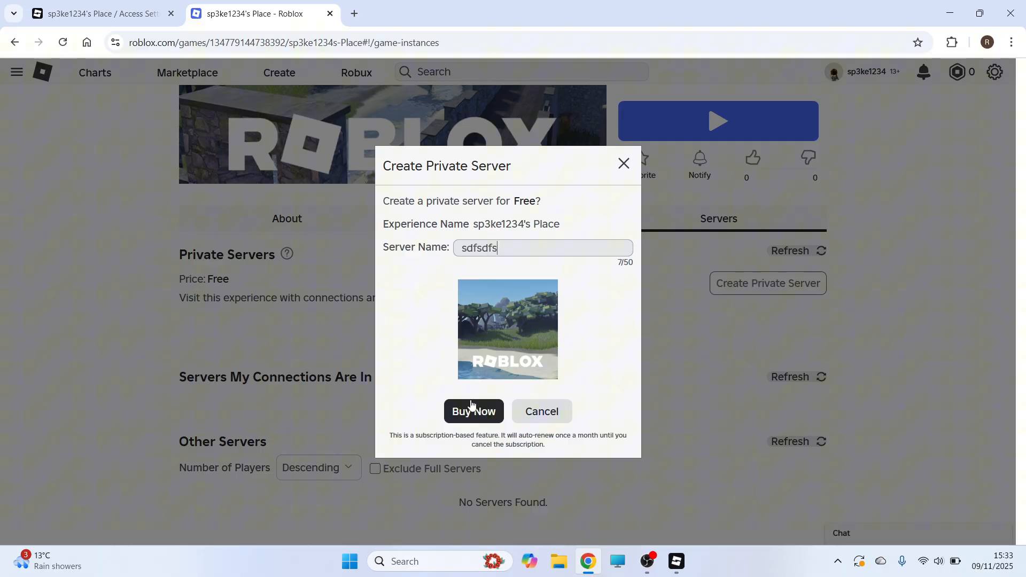
click(473, 411)
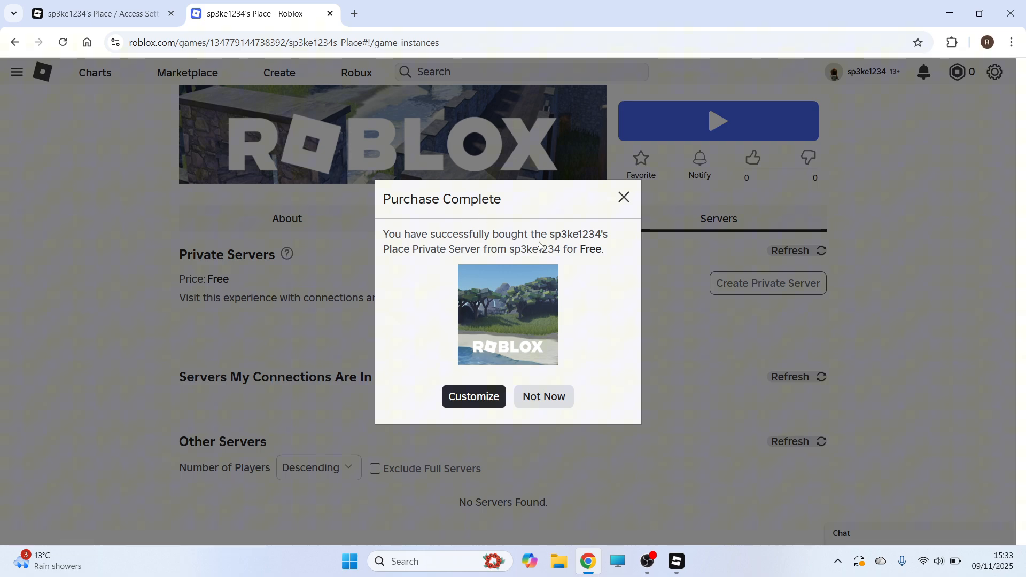
click(543, 396)
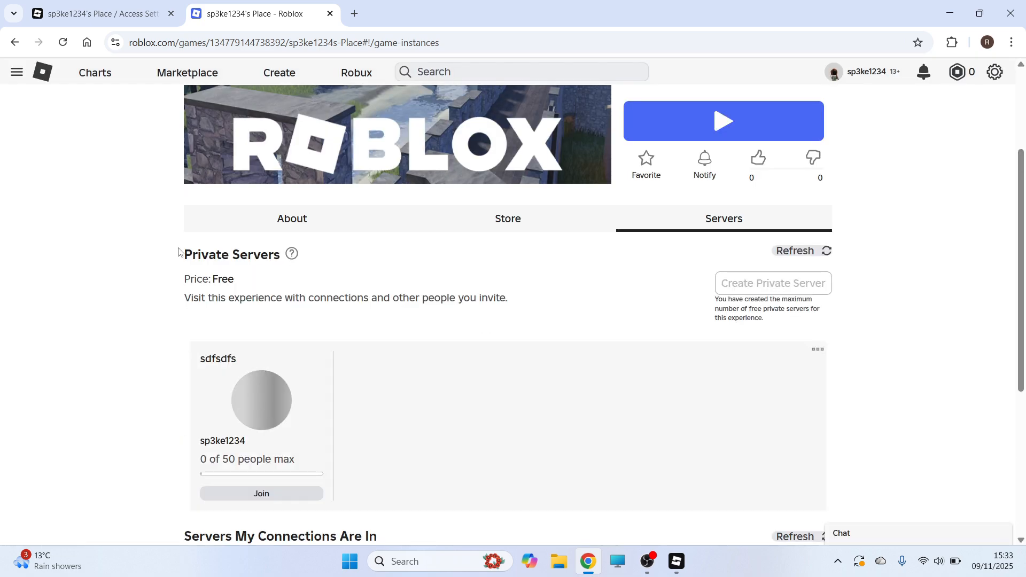